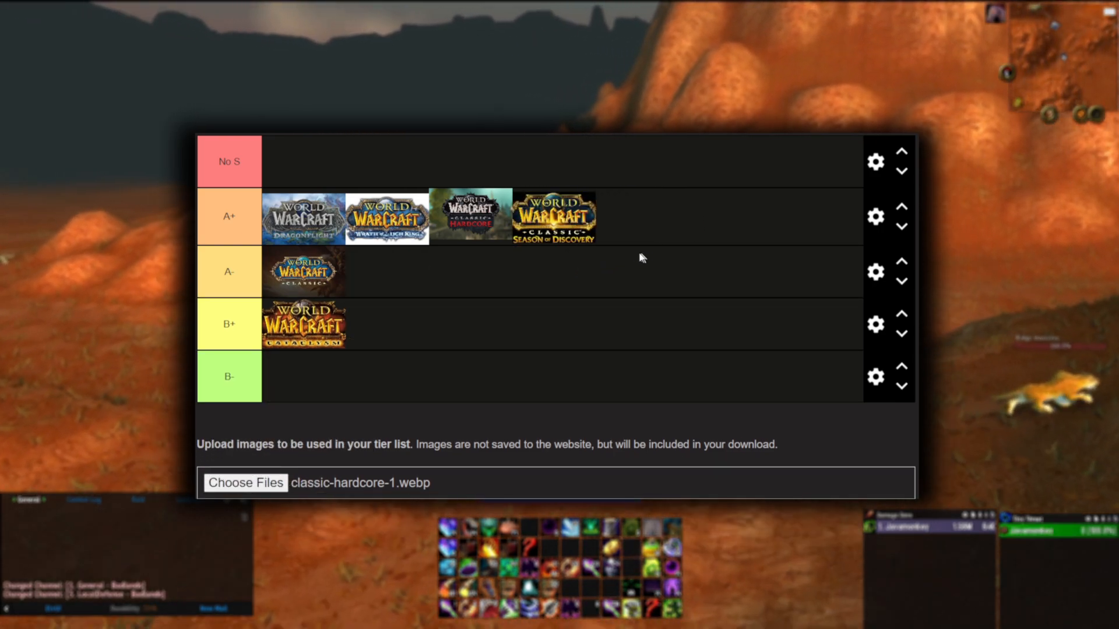
mouse_move(263, 287)
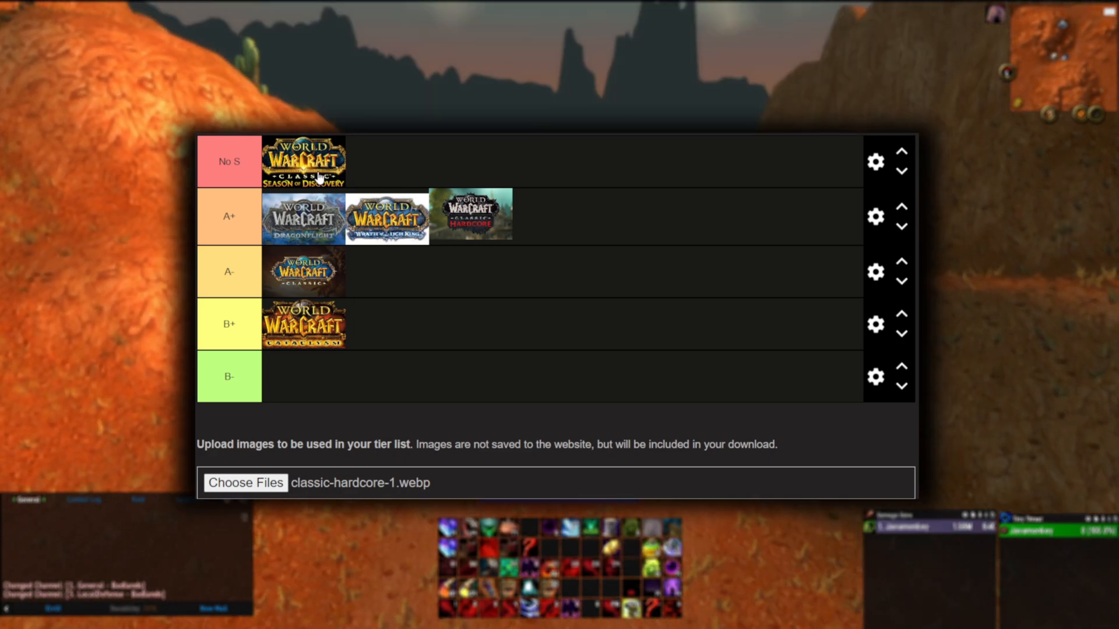
mouse_move(319, 166)
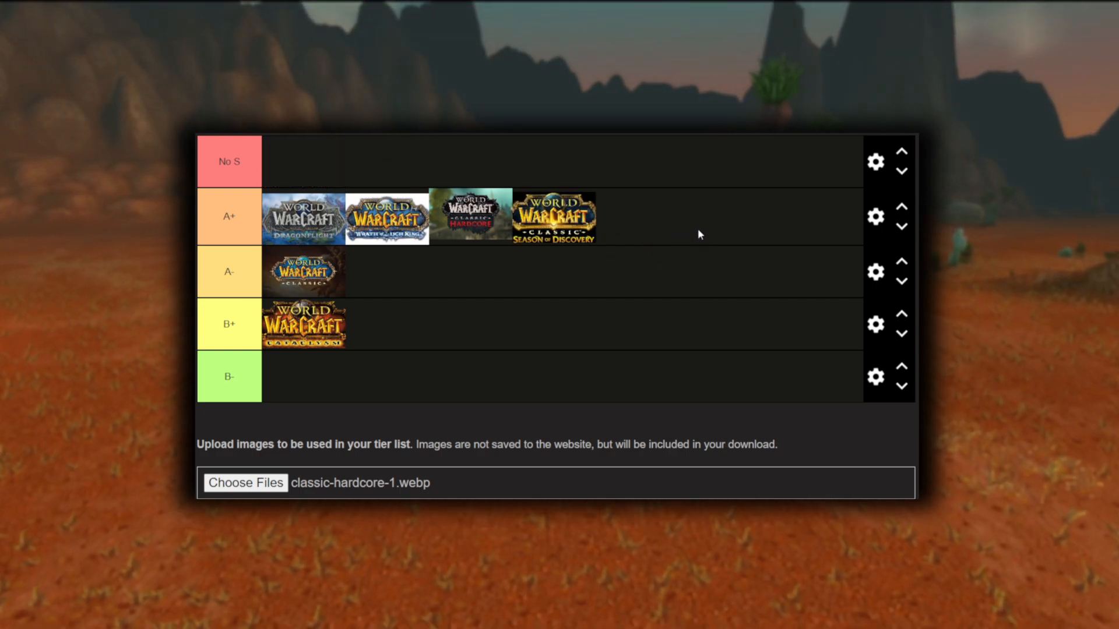
mouse_move(552, 221)
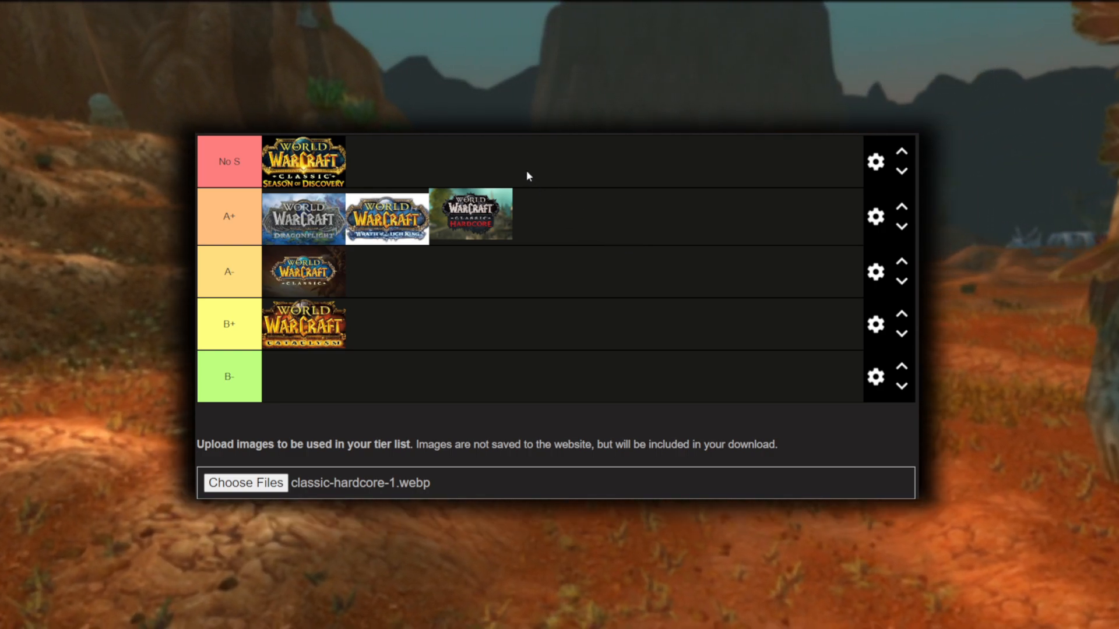
mouse_move(568, 171)
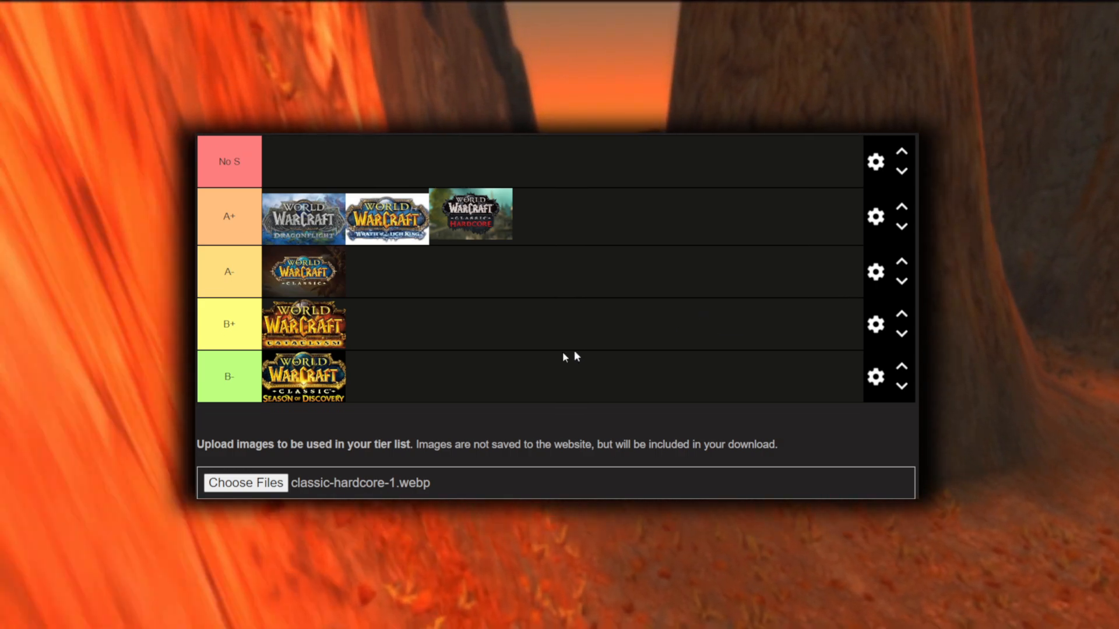
mouse_move(475, 223)
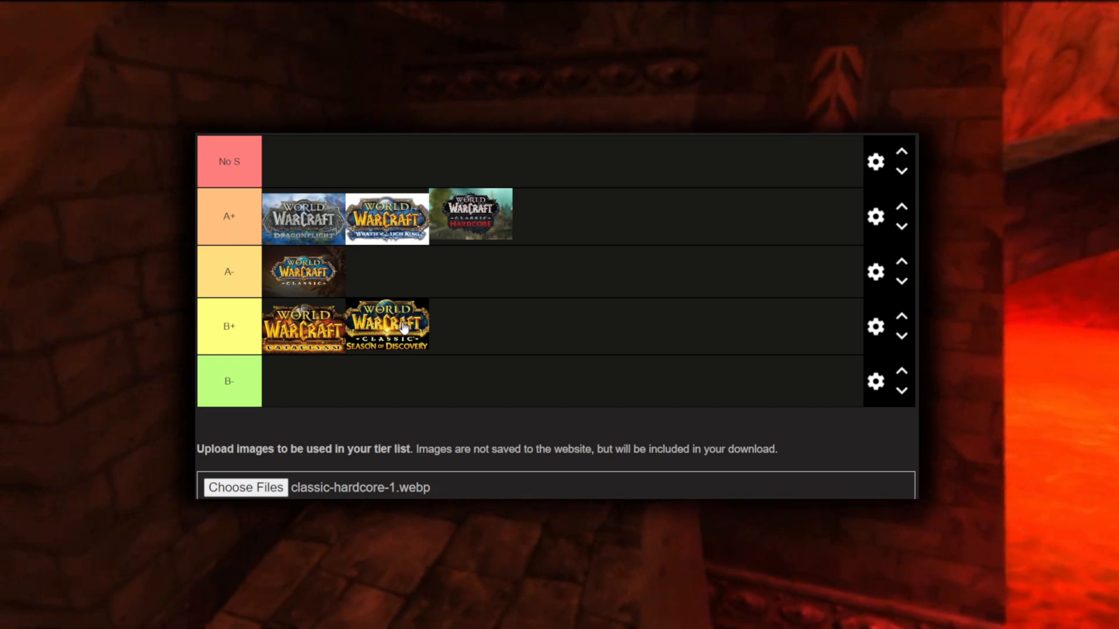
mouse_move(781, 339)
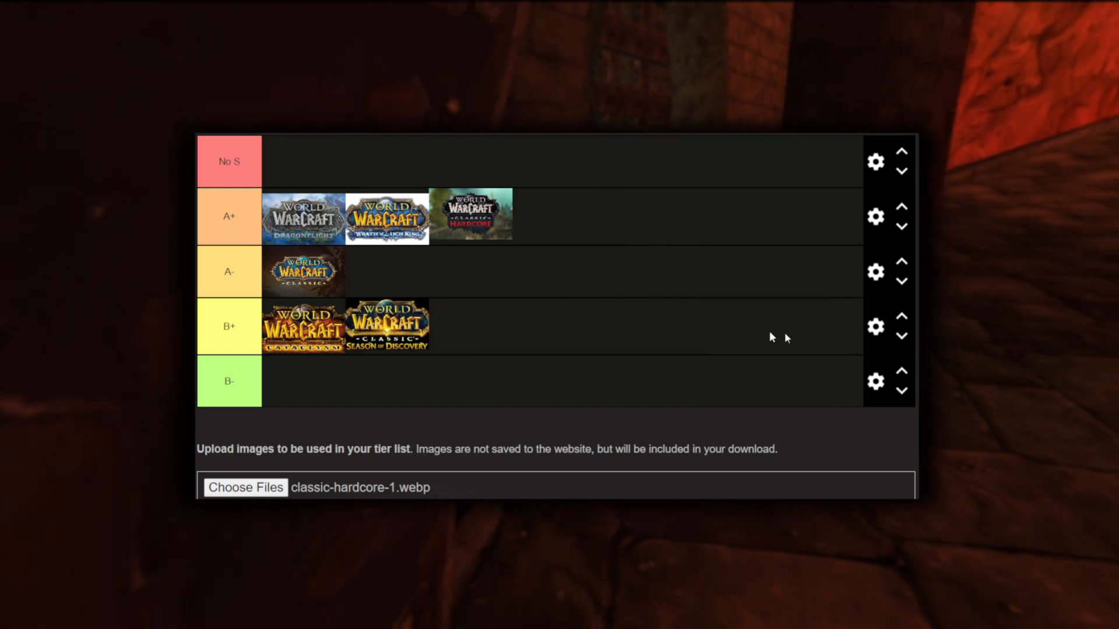